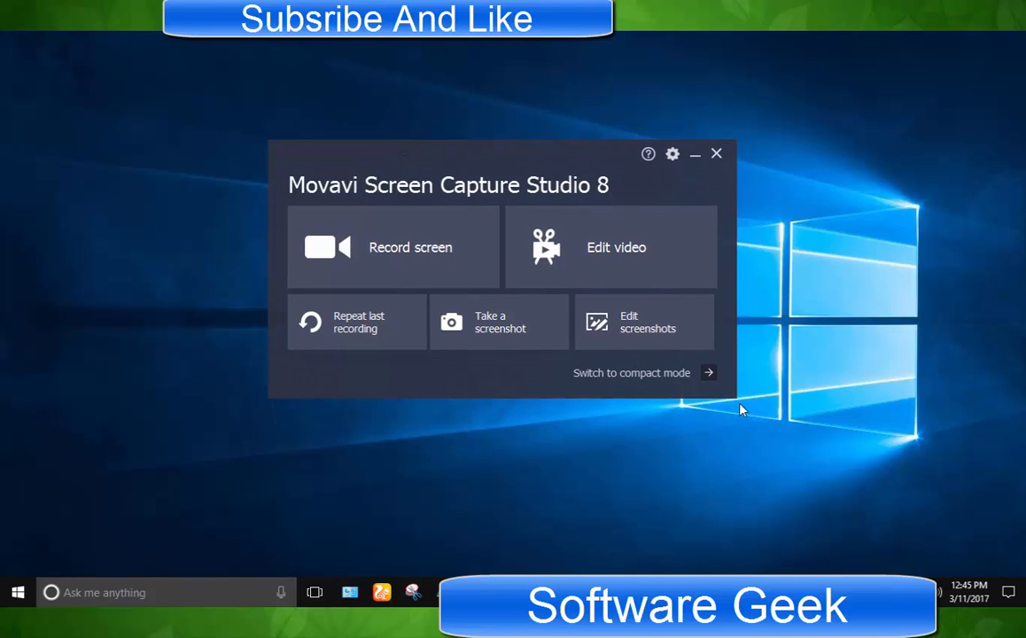
{"action": "mouse_move", "coordinate": [608, 438]}
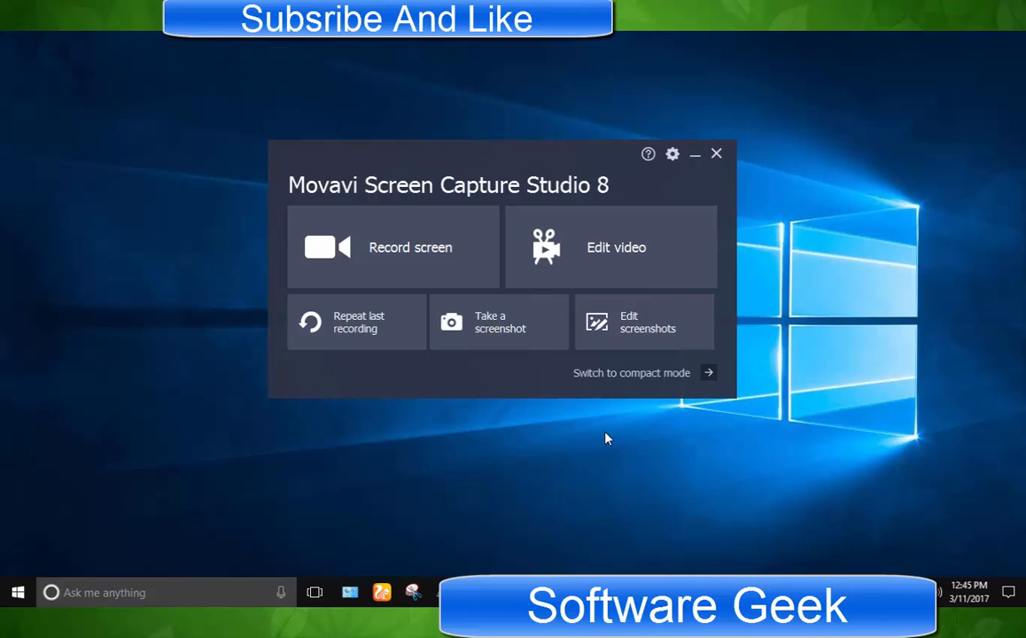
{"action": "mouse_move", "coordinate": [496, 416]}
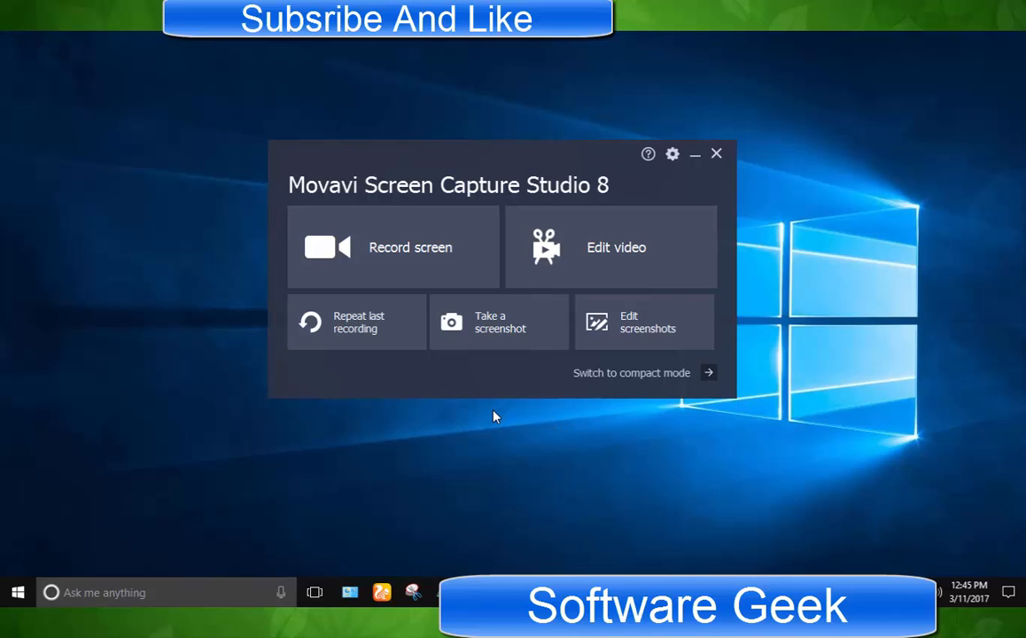
{"action": "mouse_move", "coordinate": [324, 424]}
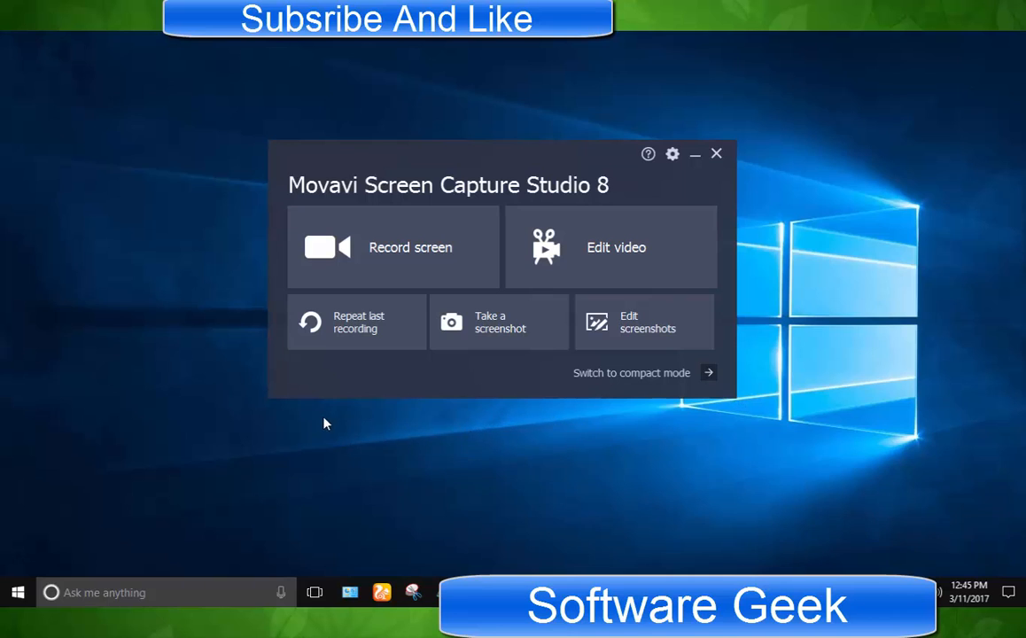
{"action": "mouse_move", "coordinate": [202, 277]}
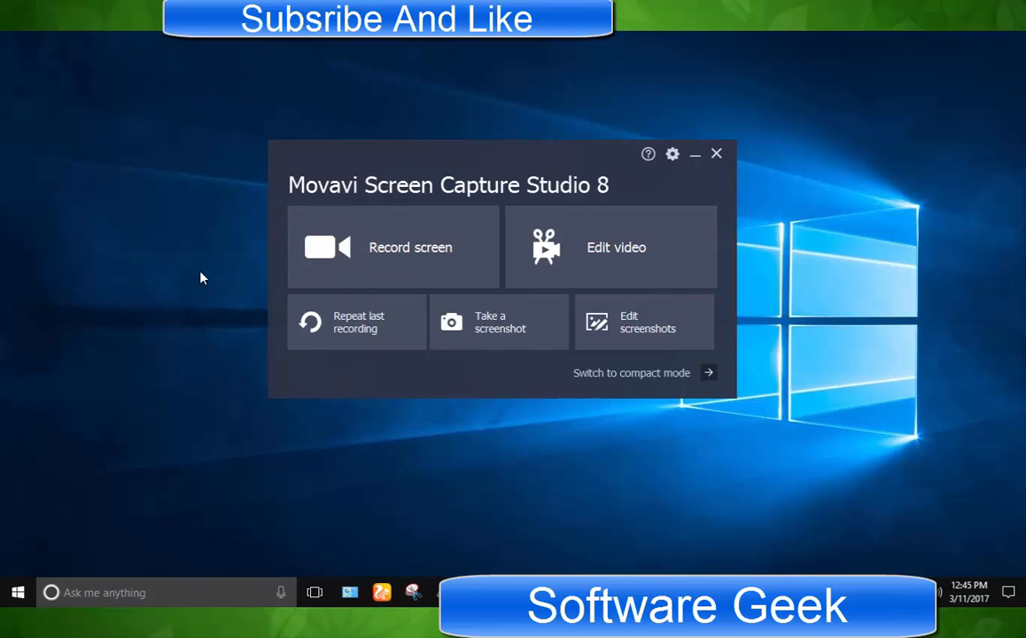
{"action": "mouse_move", "coordinate": [269, 155]}
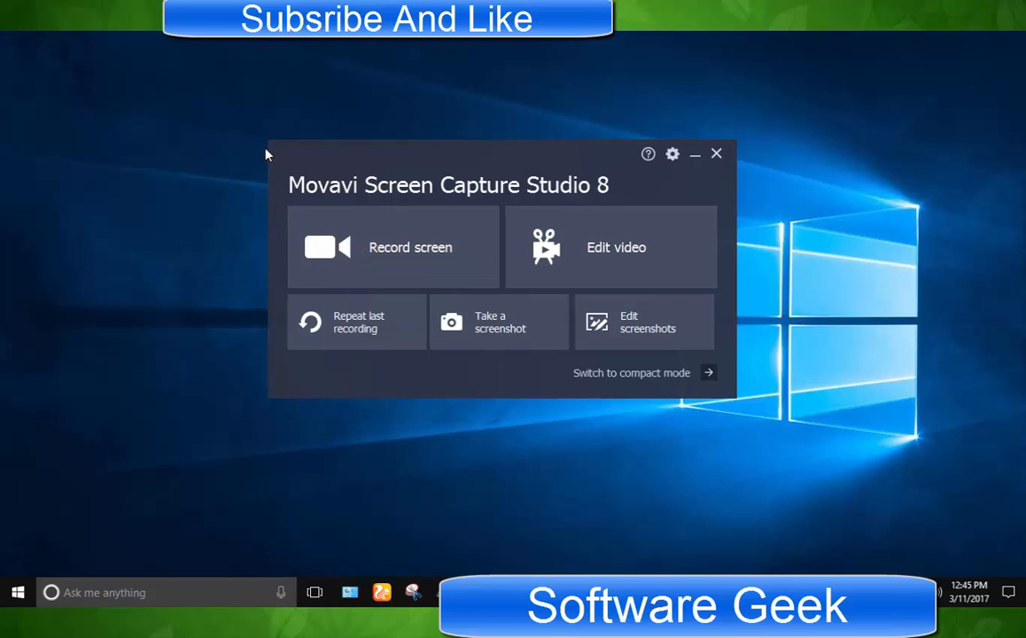
{"action": "mouse_move", "coordinate": [284, 173]}
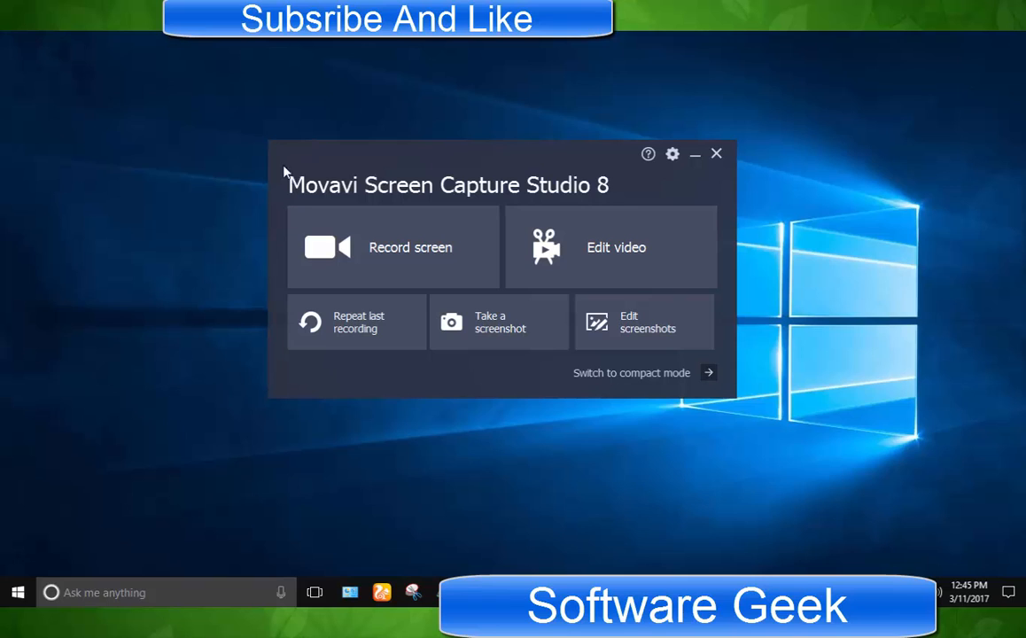
{"action": "mouse_move", "coordinate": [776, 186]}
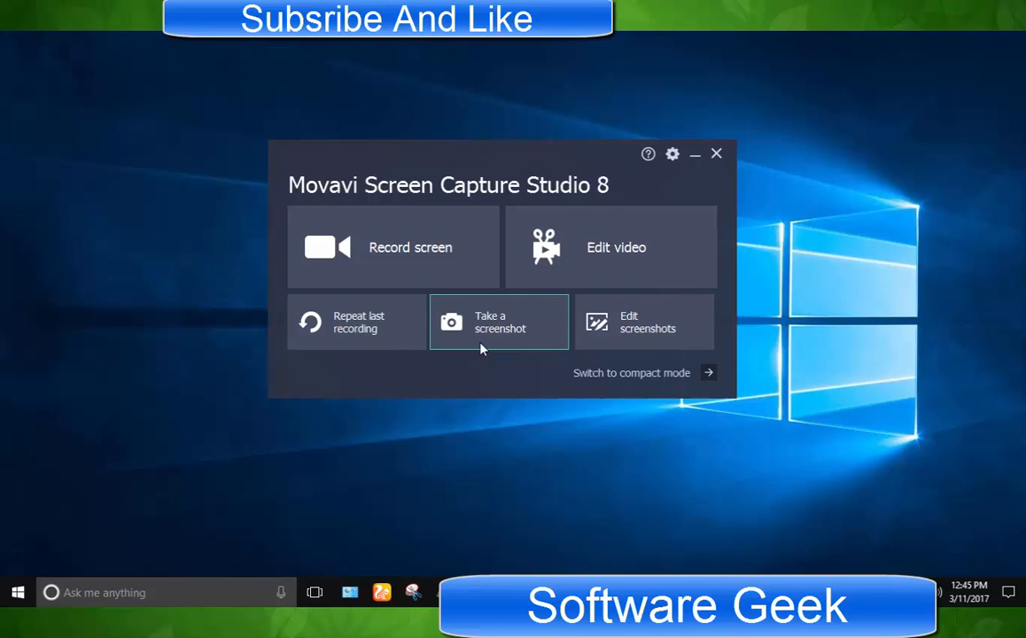
{"action": "mouse_move", "coordinate": [493, 297]}
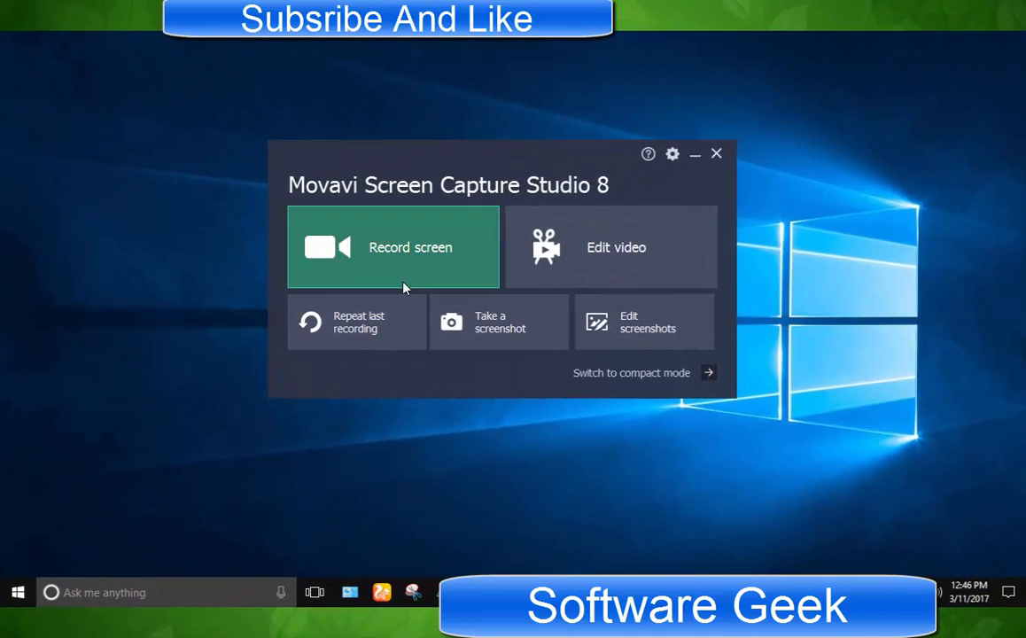
Open the Record screen setup with a full-desktop 1362×768 capture area and system audio on.
{"action": "left_click", "coordinate": [392, 248]}
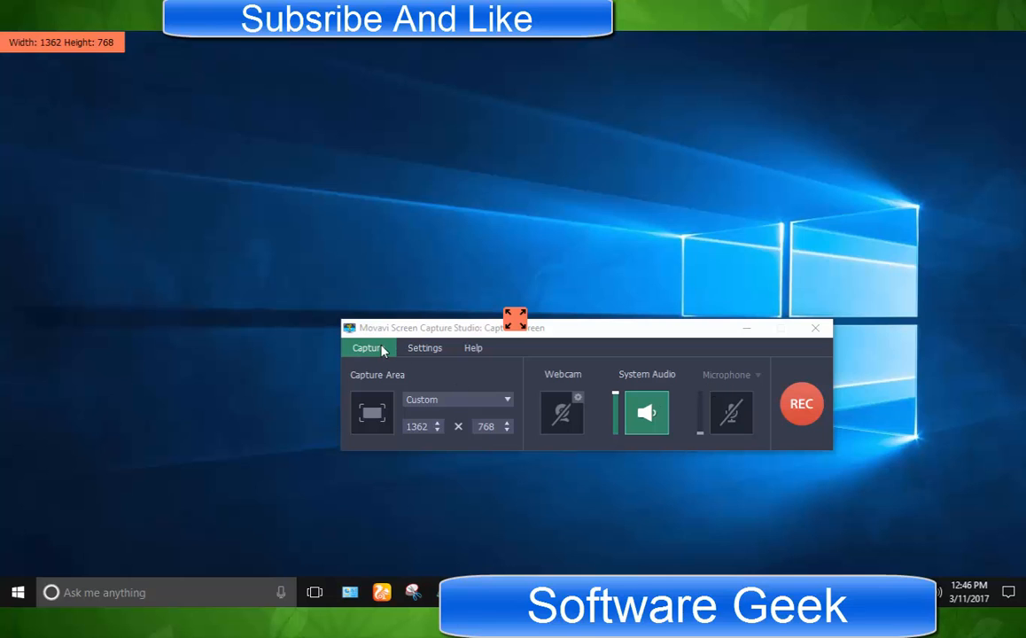
{"action": "left_click", "coordinate": [367, 346]}
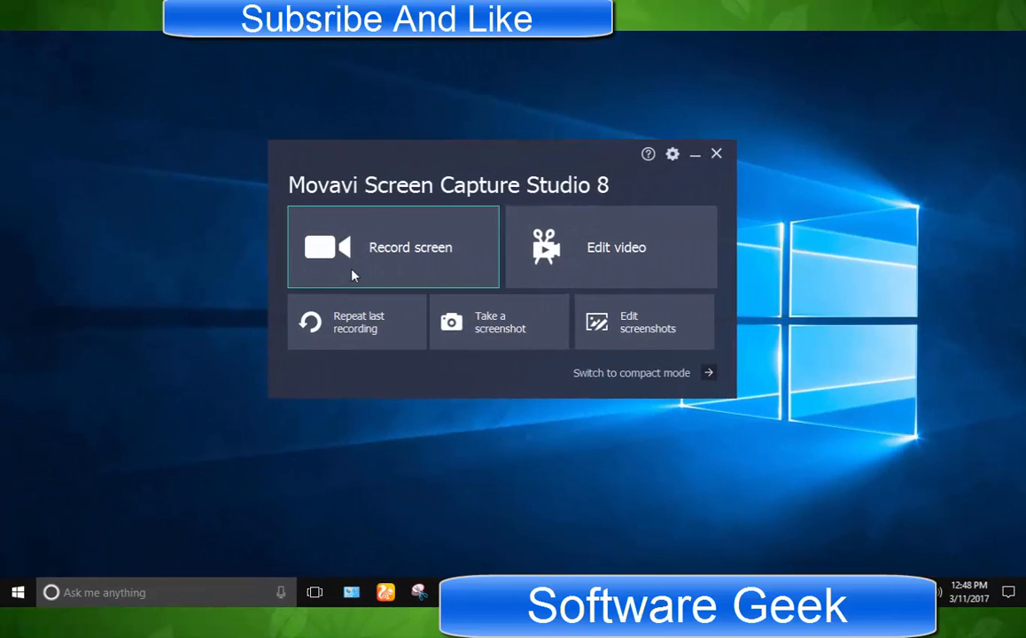
{"action": "left_click", "coordinate": [393, 248]}
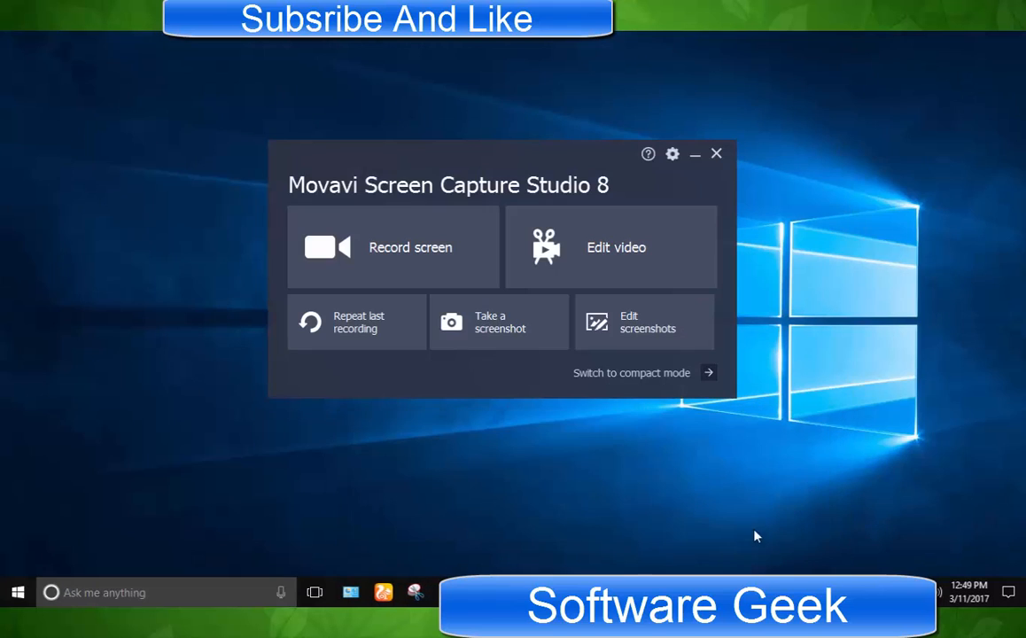
{"action": "left_click", "coordinate": [716, 153]}
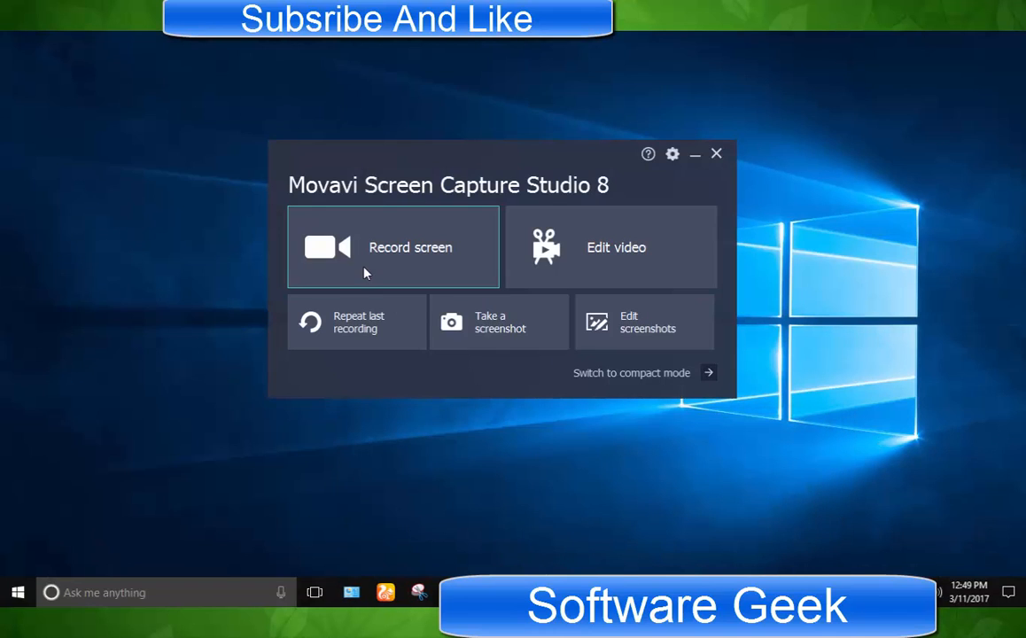
{"action": "left_click", "coordinate": [393, 248]}
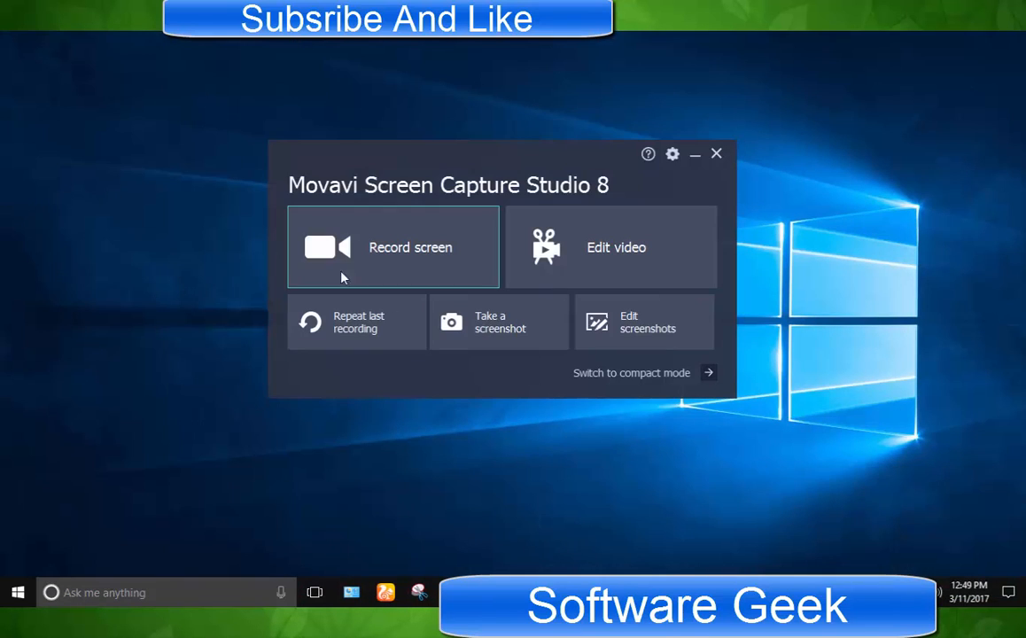
{"action": "left_click", "coordinate": [392, 247]}
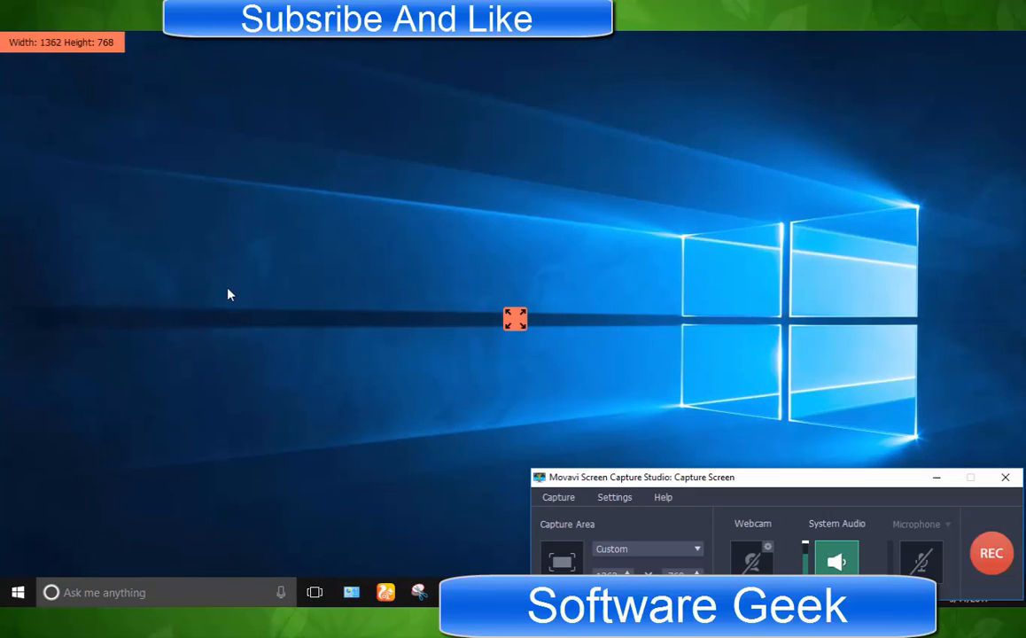
Move the capture panel and reselect the whole desktop as the 1362×768 capture area.
{"action": "left_click_drag", "start_coordinate": [775, 477], "coordinate": [665, 326]}
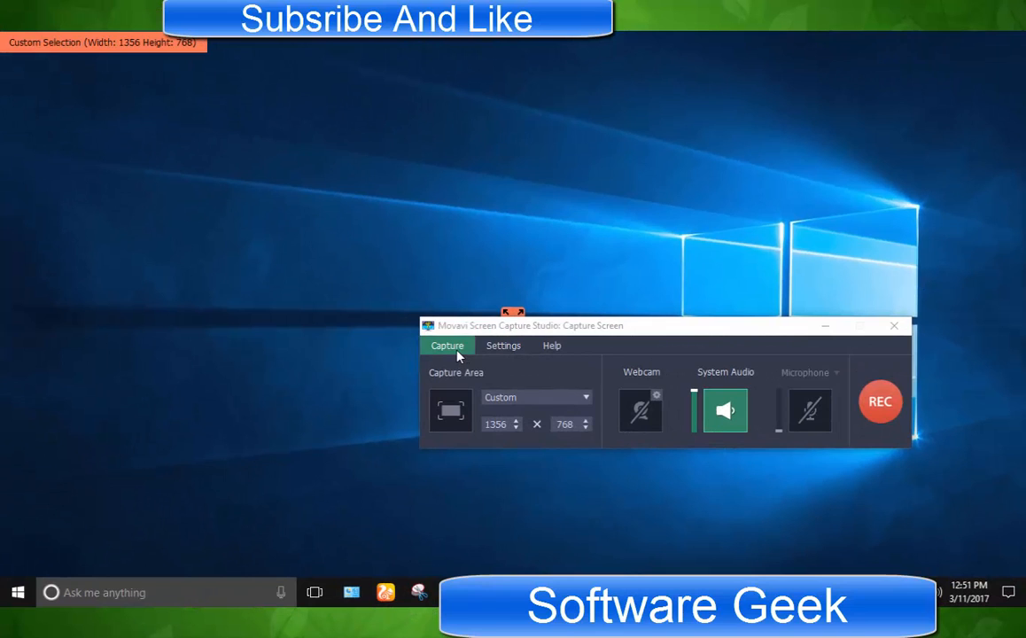
{"action": "left_click", "coordinate": [447, 345]}
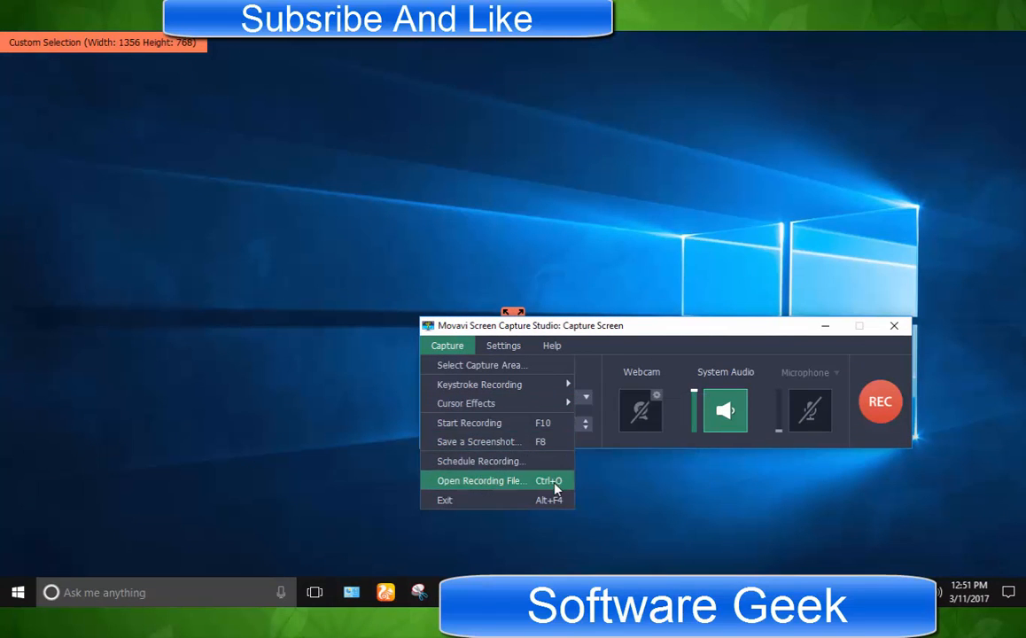
{"action": "mouse_move", "coordinate": [500, 365]}
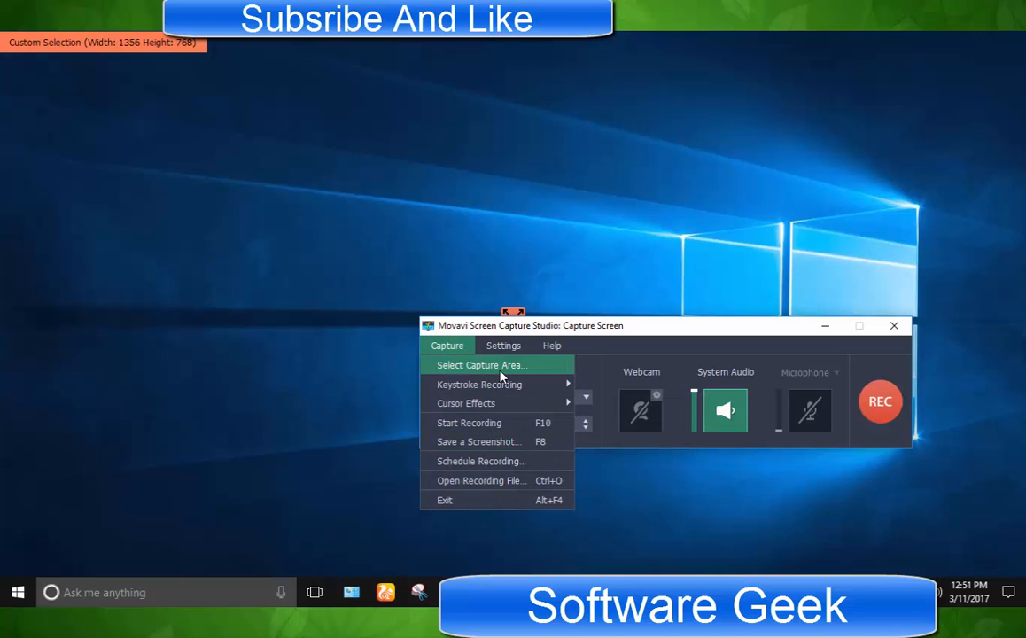
{"action": "left_click", "coordinate": [481, 365]}
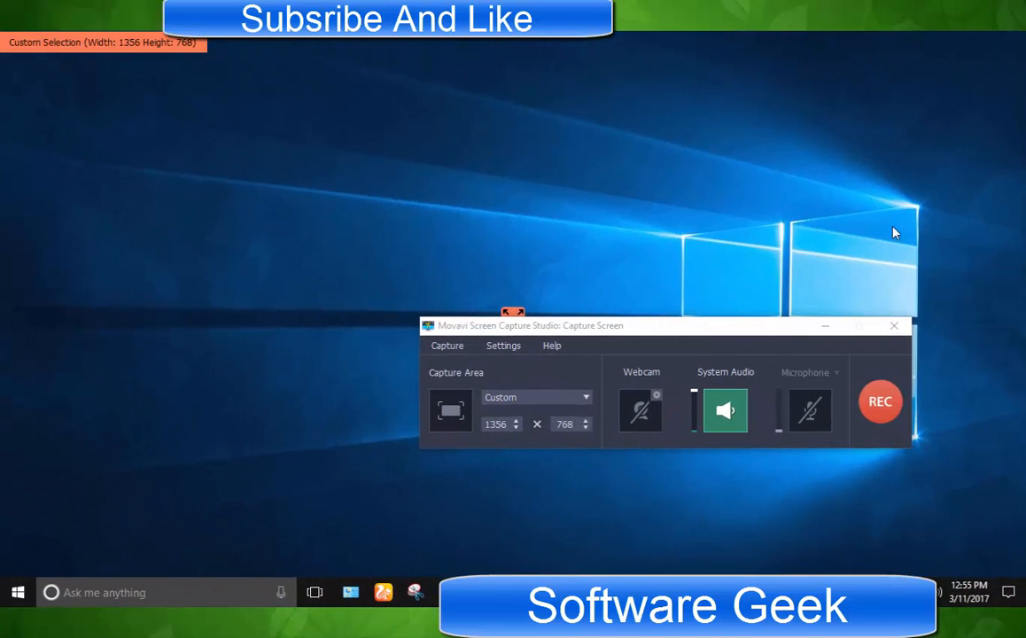
{"action": "left_click", "coordinate": [552, 345]}
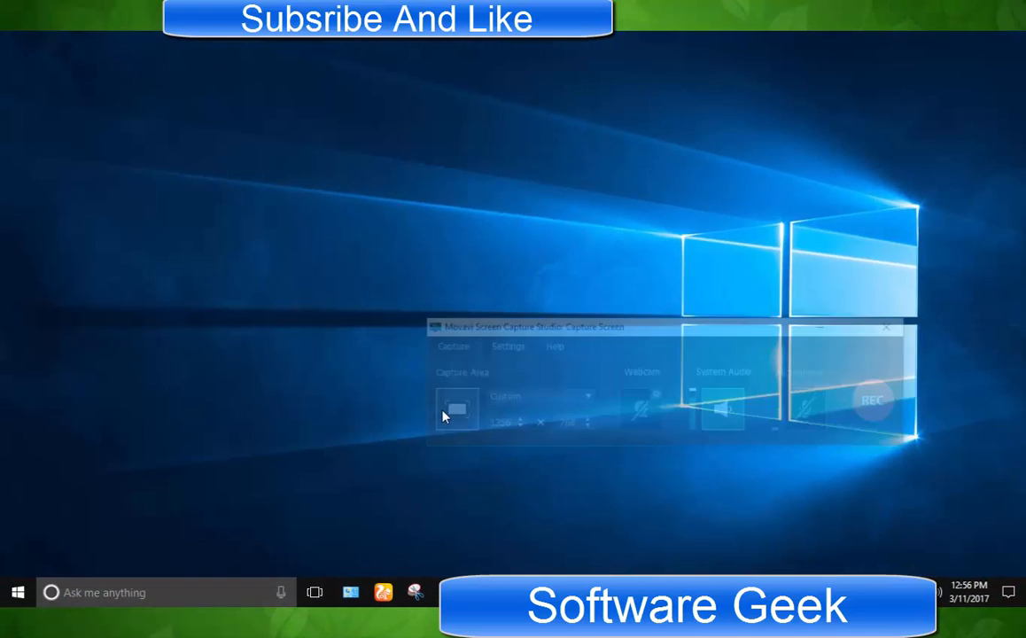
{"action": "left_click", "coordinate": [887, 327]}
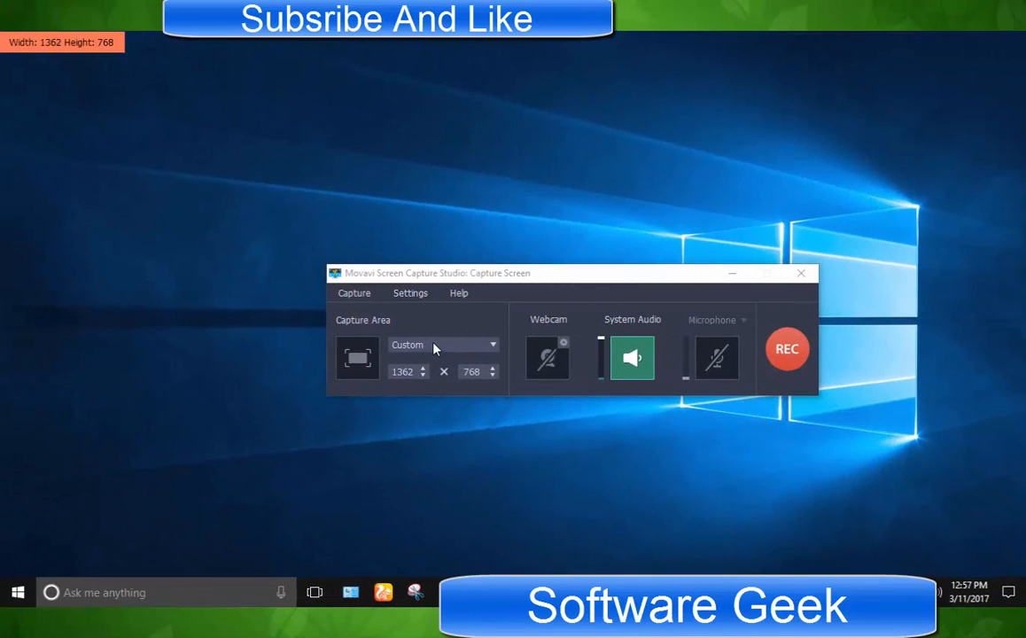
Resize the capture area to a custom 678×475 region and enable the webcam.
{"action": "left_click", "coordinate": [443, 344]}
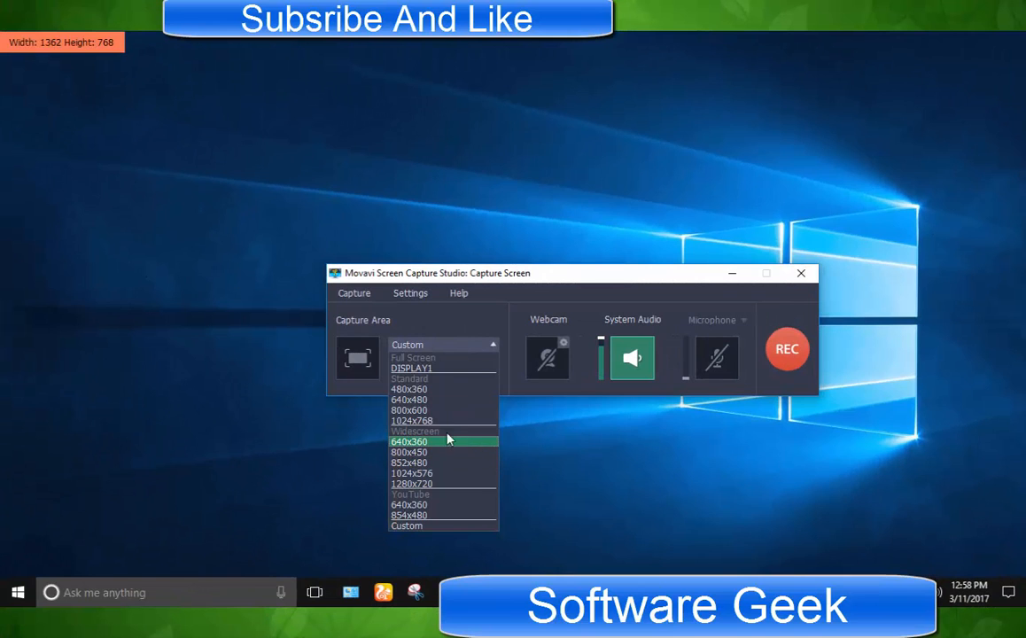
{"action": "left_click", "coordinate": [412, 420]}
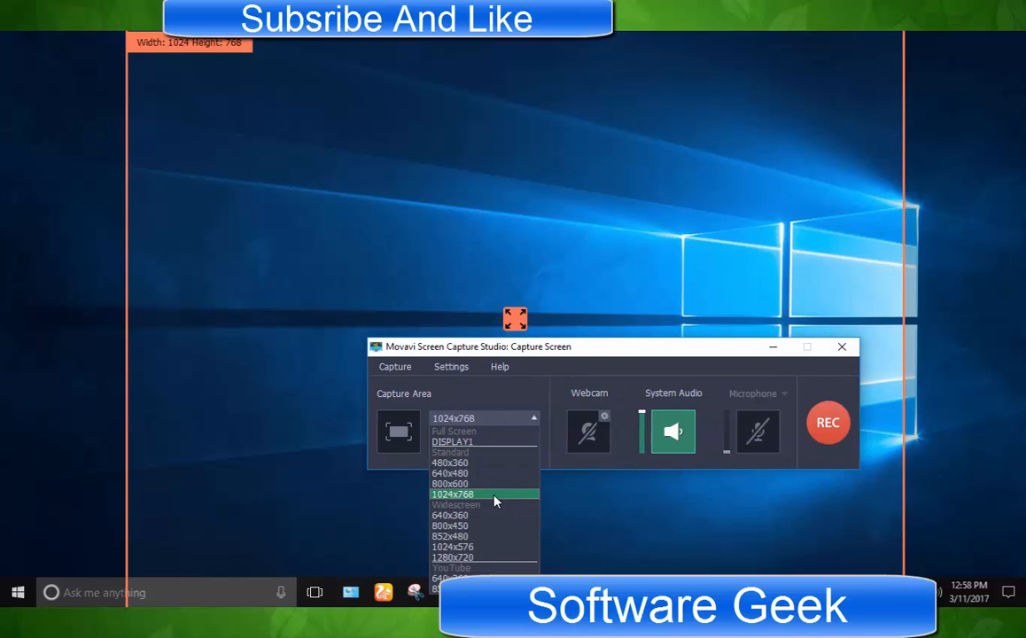
{"action": "left_click", "coordinate": [449, 515]}
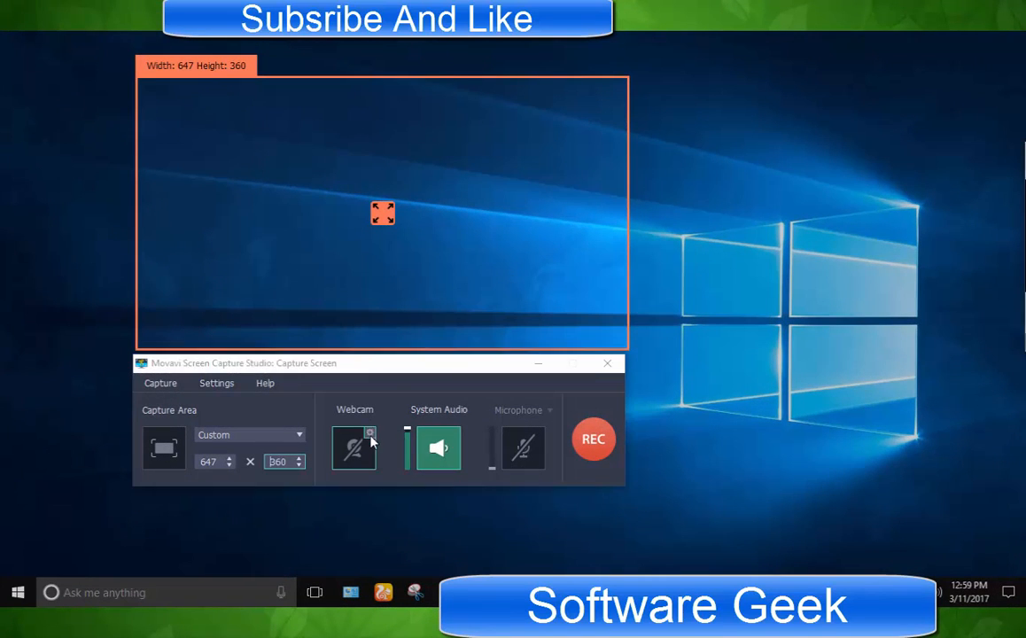
{"action": "left_click", "coordinate": [370, 434]}
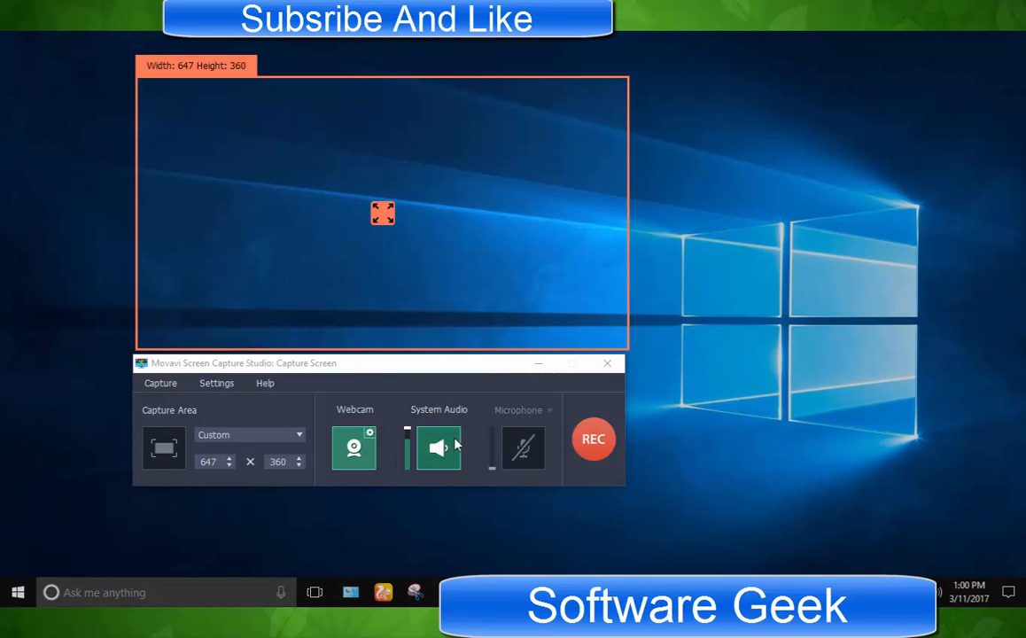
{"action": "mouse_move", "coordinate": [468, 469]}
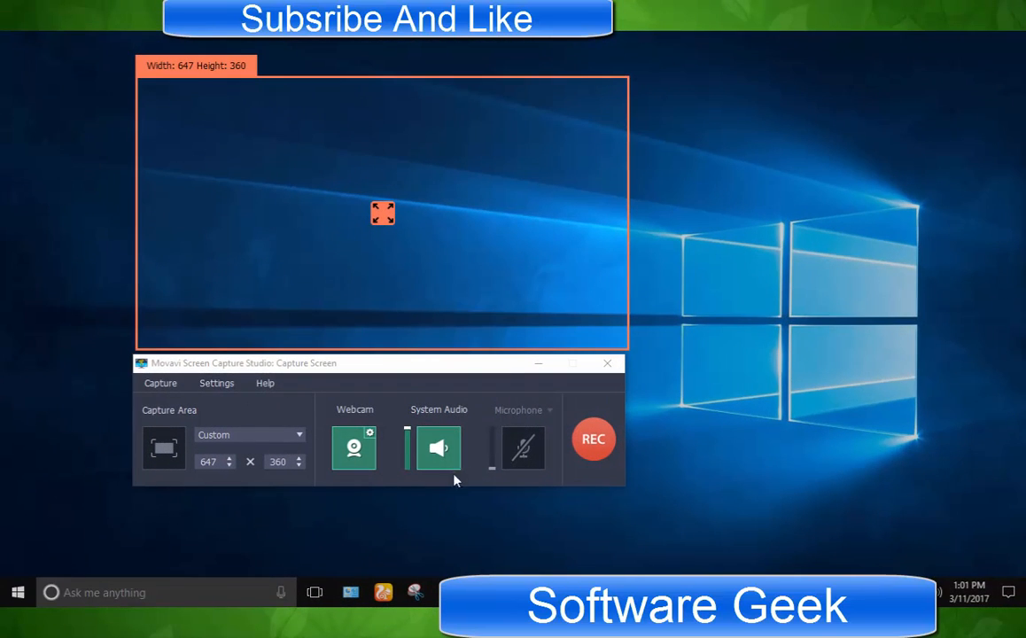
{"action": "left_click", "coordinate": [522, 447]}
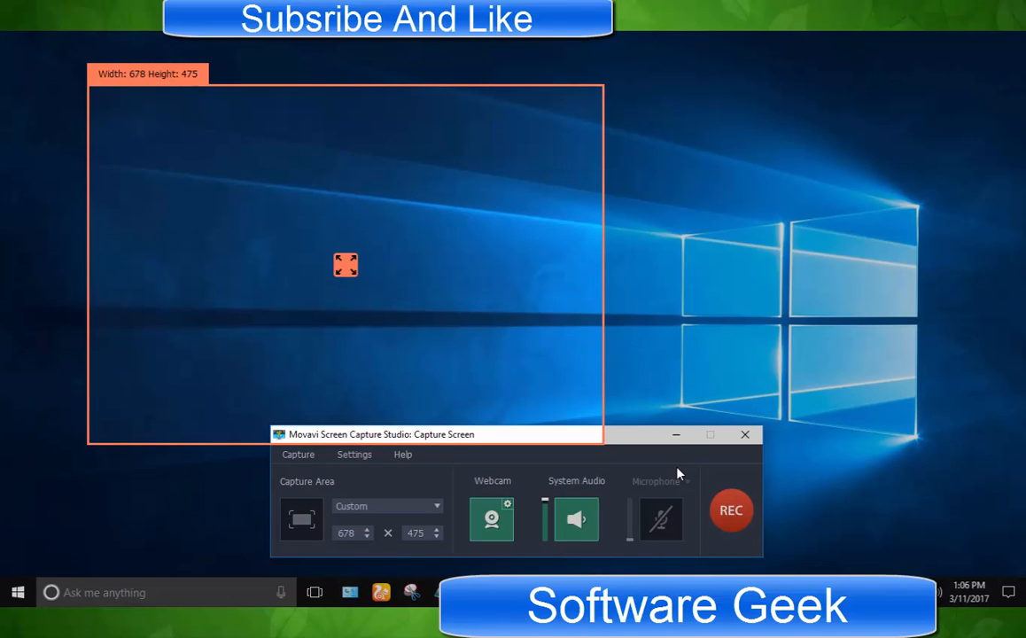
Record an 11-second clip with webcam inset, confirming Settings with OK, then stop.
{"action": "left_click", "coordinate": [730, 509]}
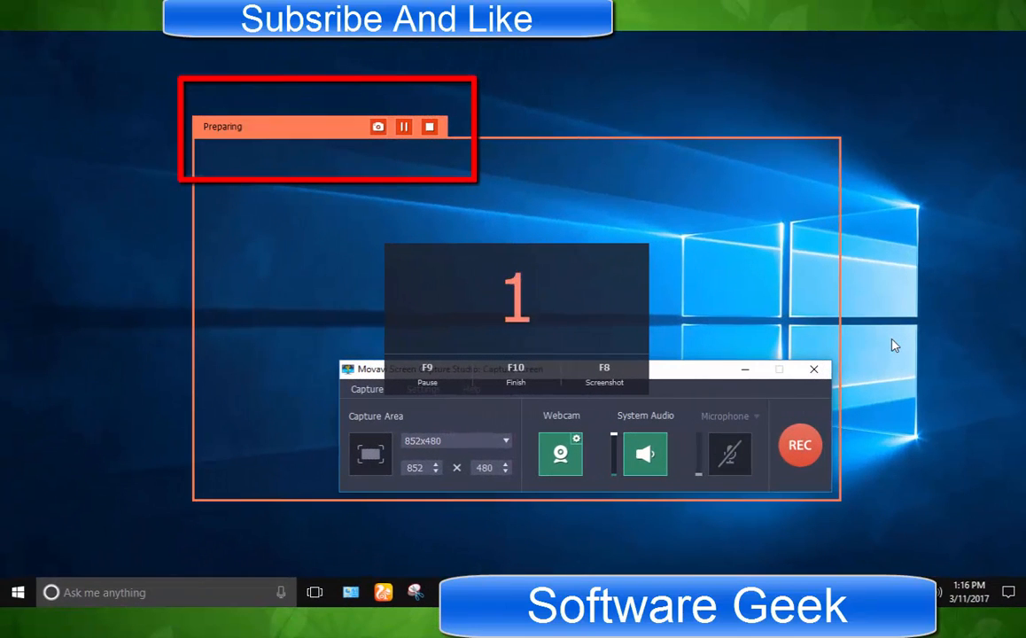
{"action": "left_click", "coordinate": [798, 445]}
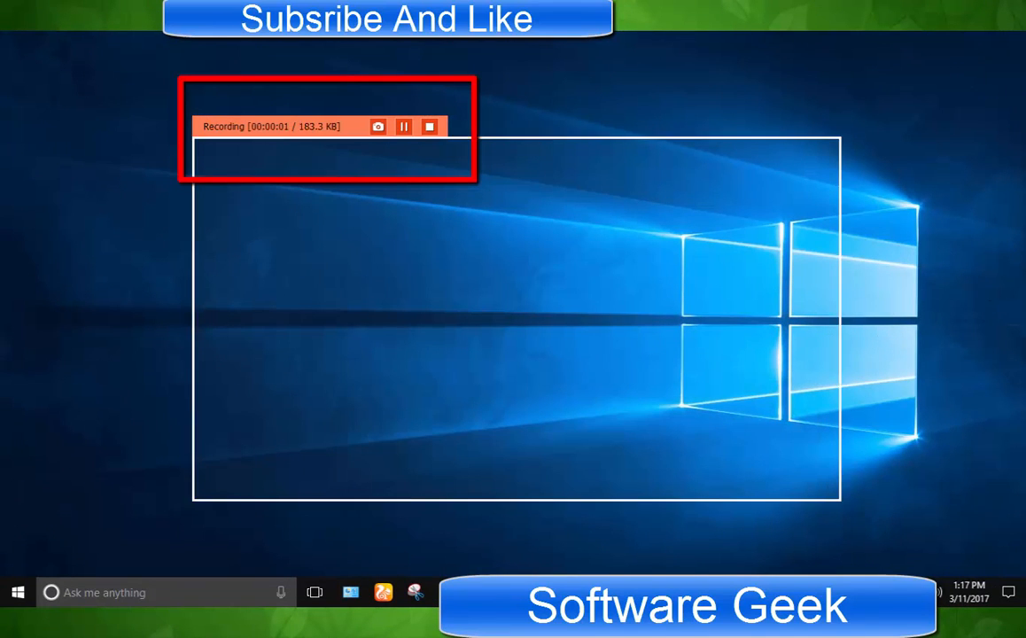
{"action": "left_click", "coordinate": [430, 126]}
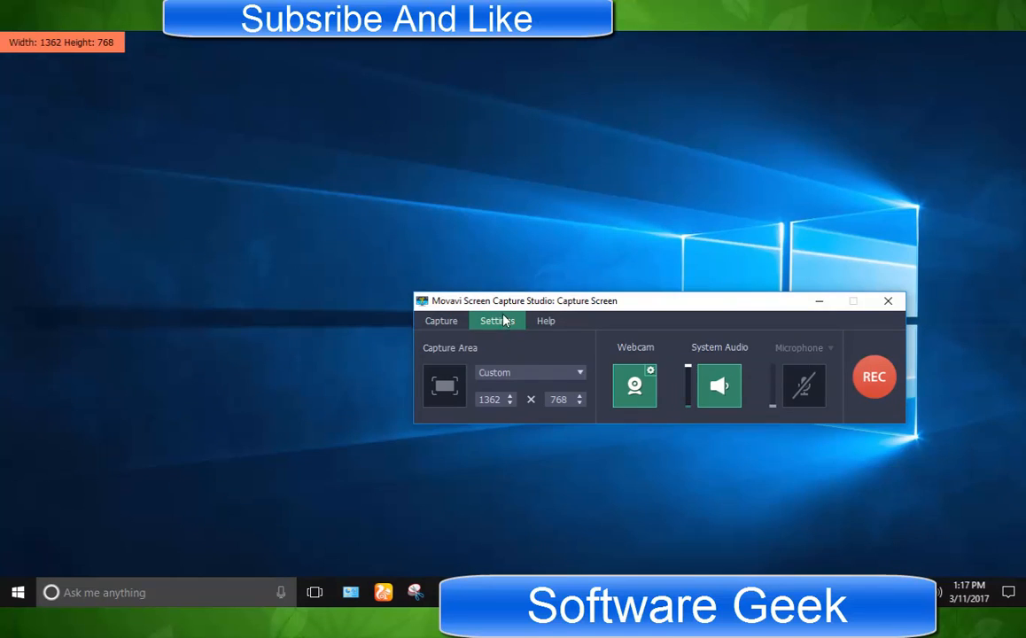
{"action": "left_click", "coordinate": [496, 320]}
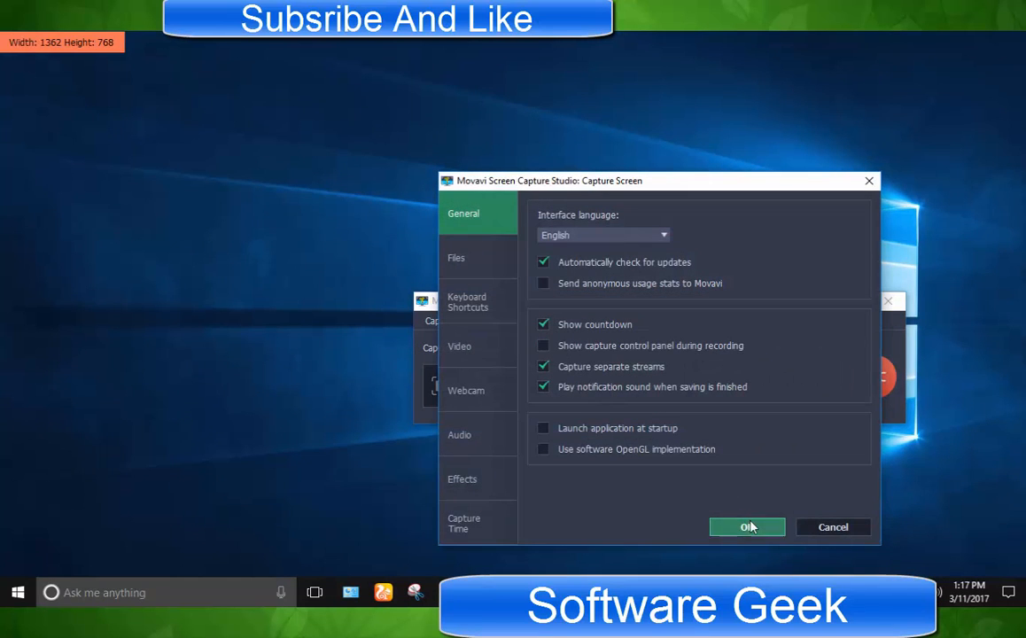
{"action": "left_click", "coordinate": [746, 526]}
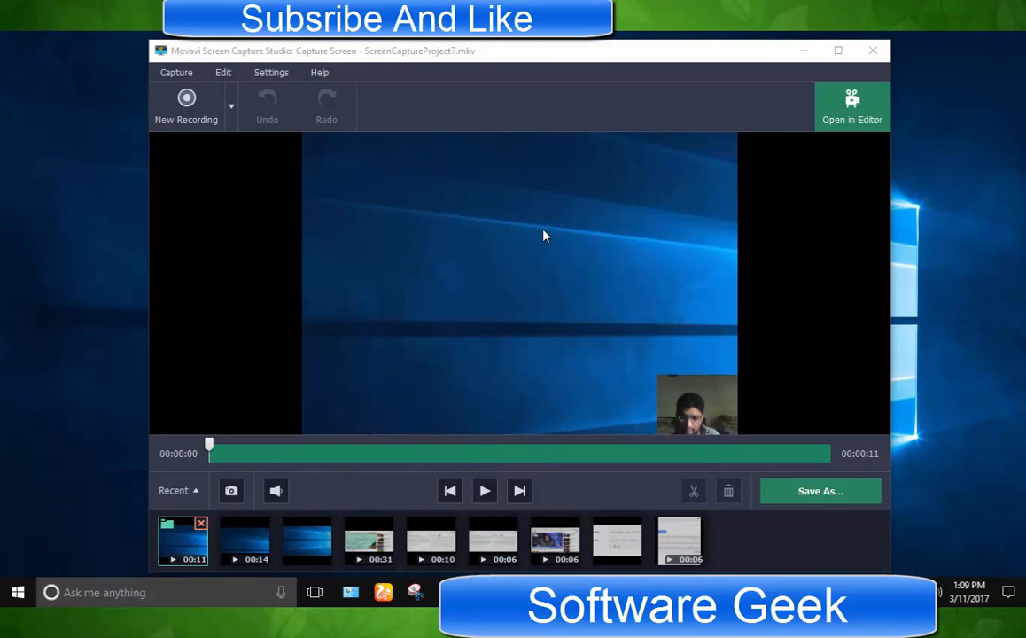
{"action": "mouse_move", "coordinate": [510, 305]}
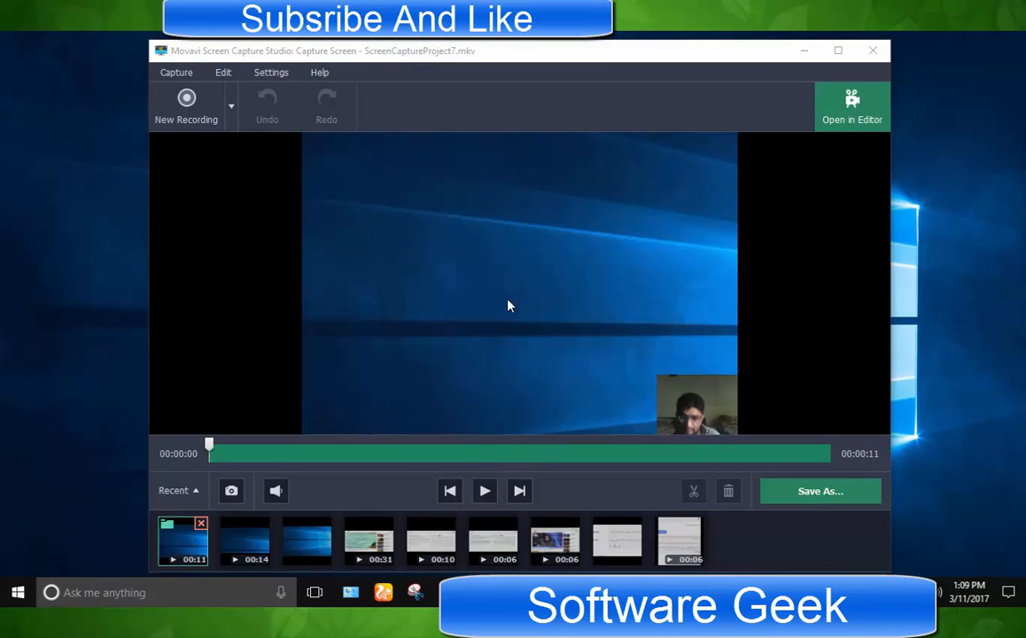
{"action": "mouse_move", "coordinate": [510, 299]}
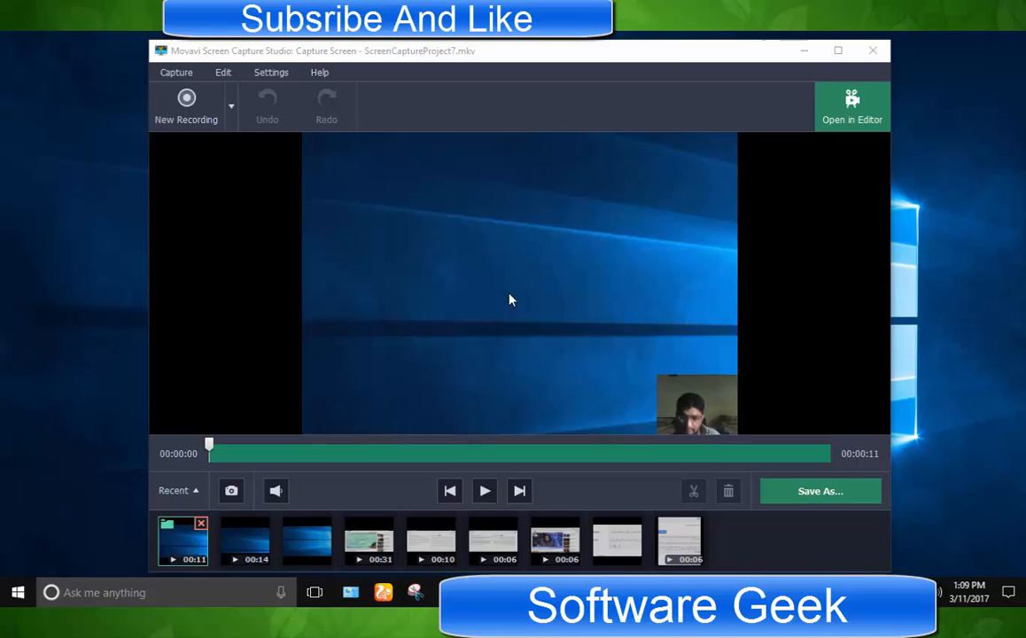
{"action": "mouse_move", "coordinate": [773, 479]}
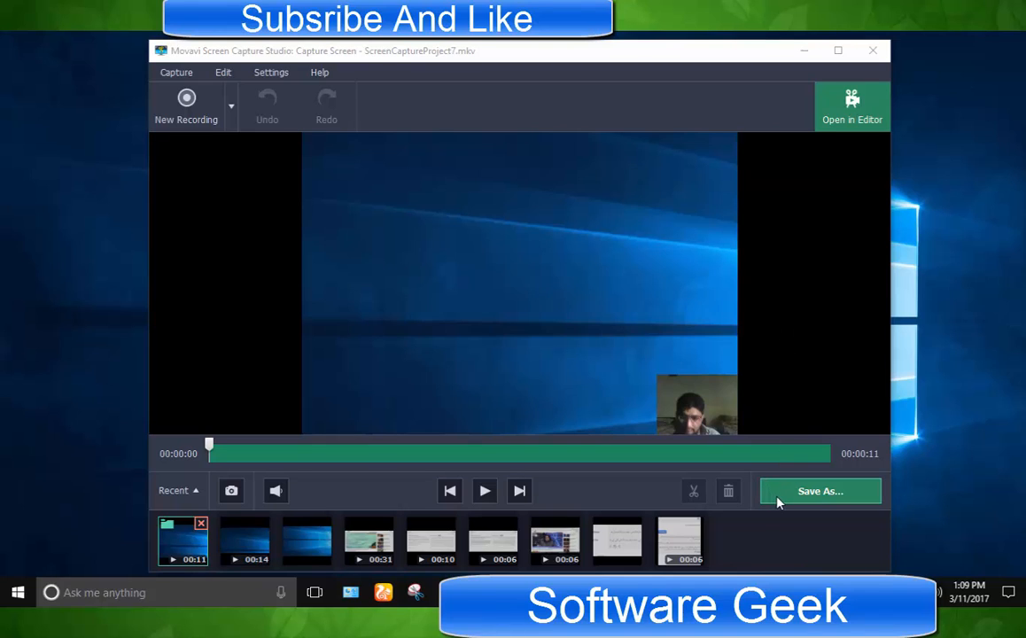
{"action": "mouse_move", "coordinate": [865, 211]}
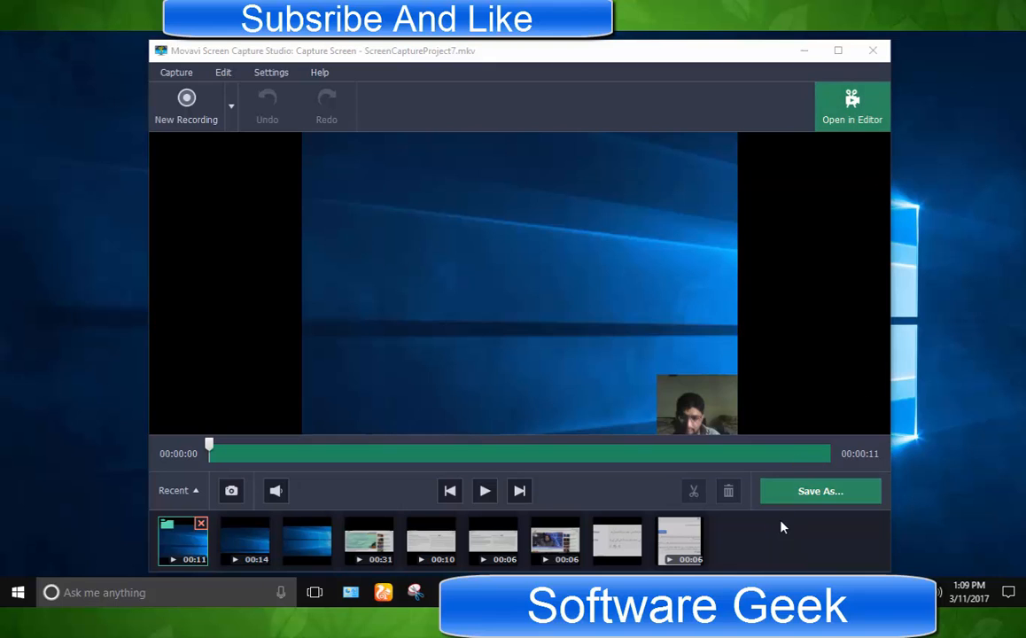
{"action": "left_click", "coordinate": [819, 491]}
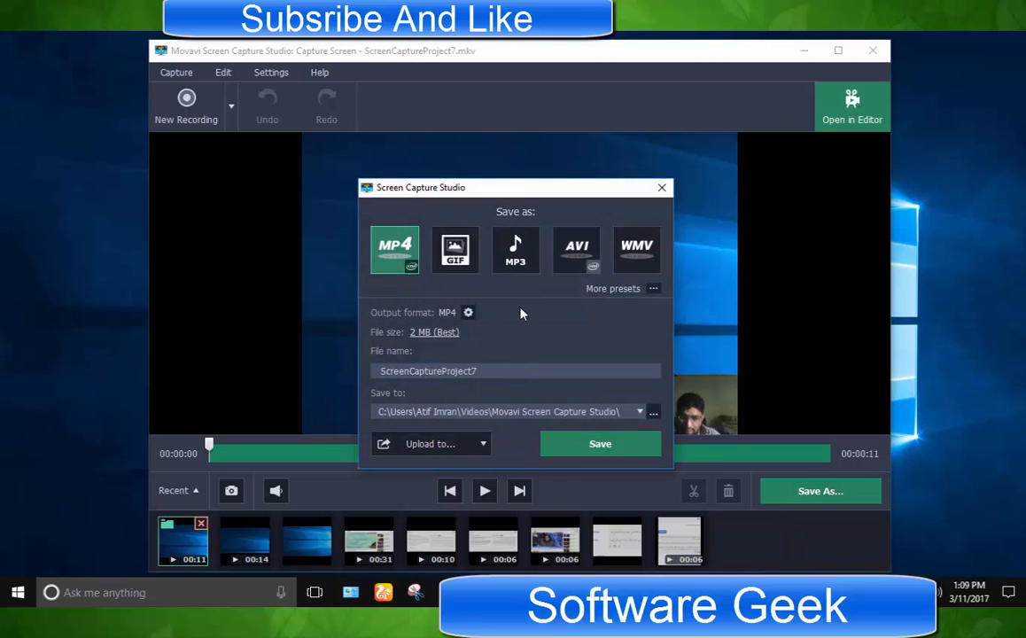
{"action": "left_click", "coordinate": [515, 250]}
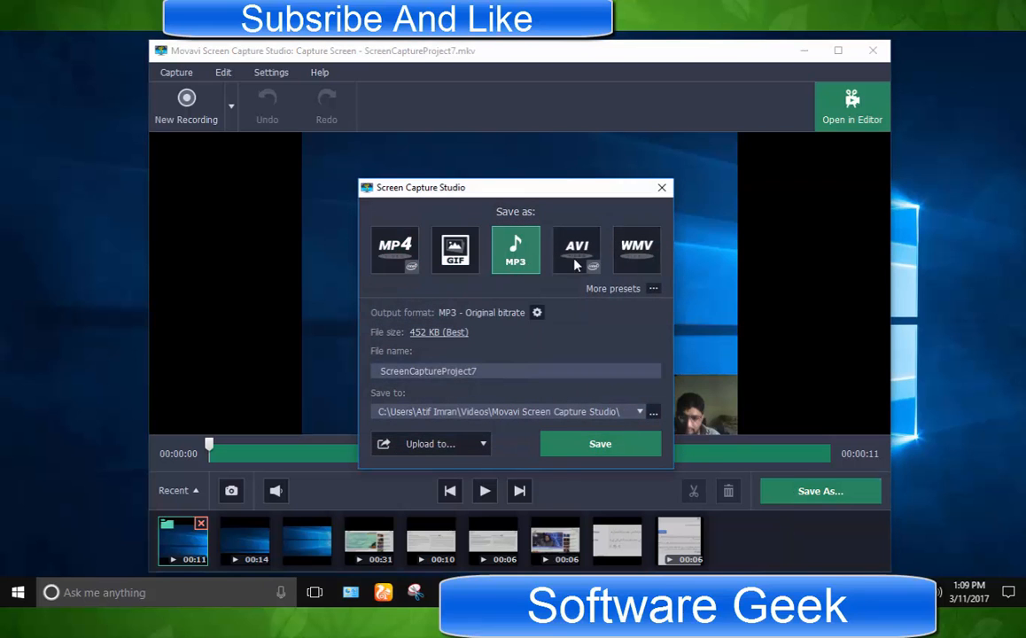
{"action": "left_click", "coordinate": [637, 250]}
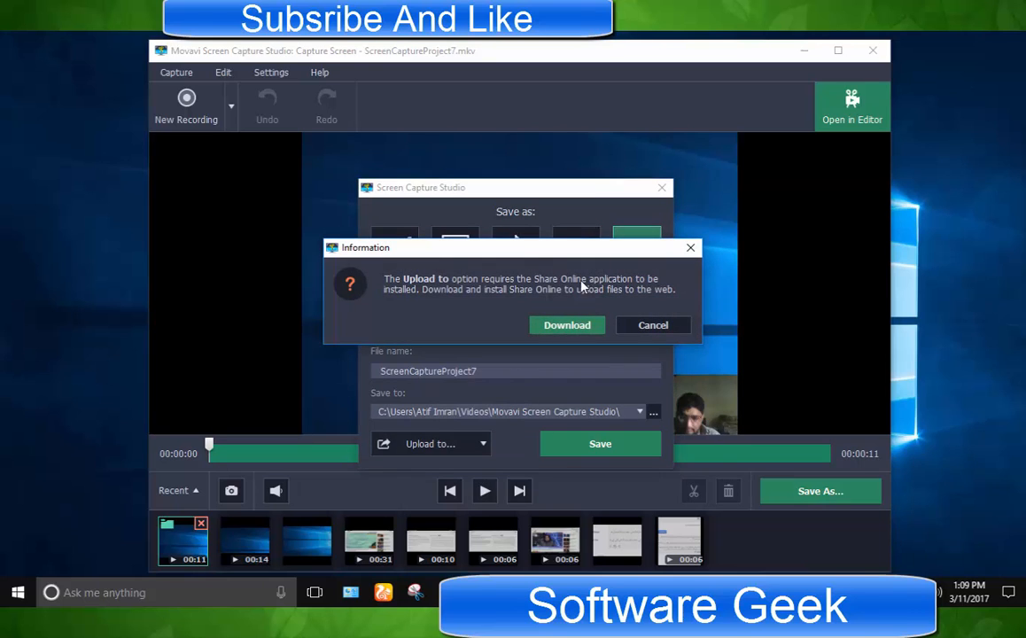
{"action": "left_click", "coordinate": [653, 324]}
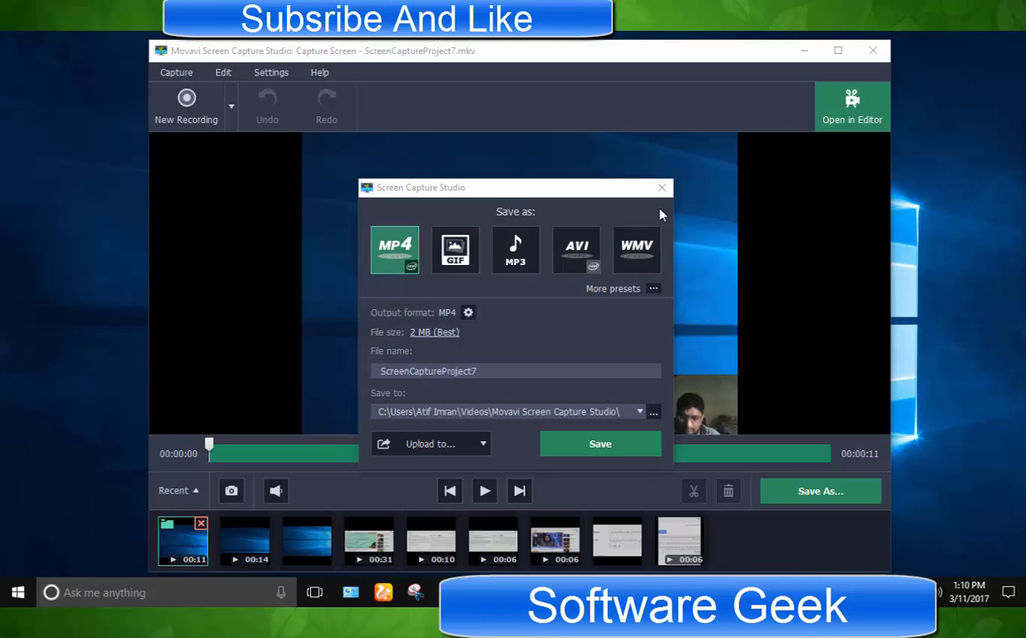
{"action": "left_click", "coordinate": [661, 187]}
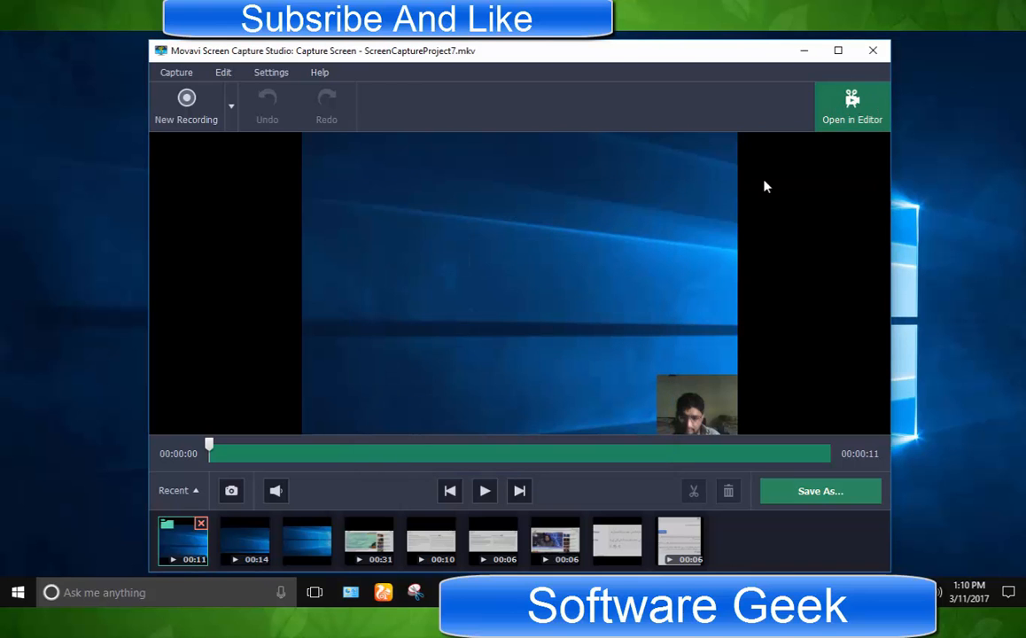
{"action": "mouse_move", "coordinate": [558, 348]}
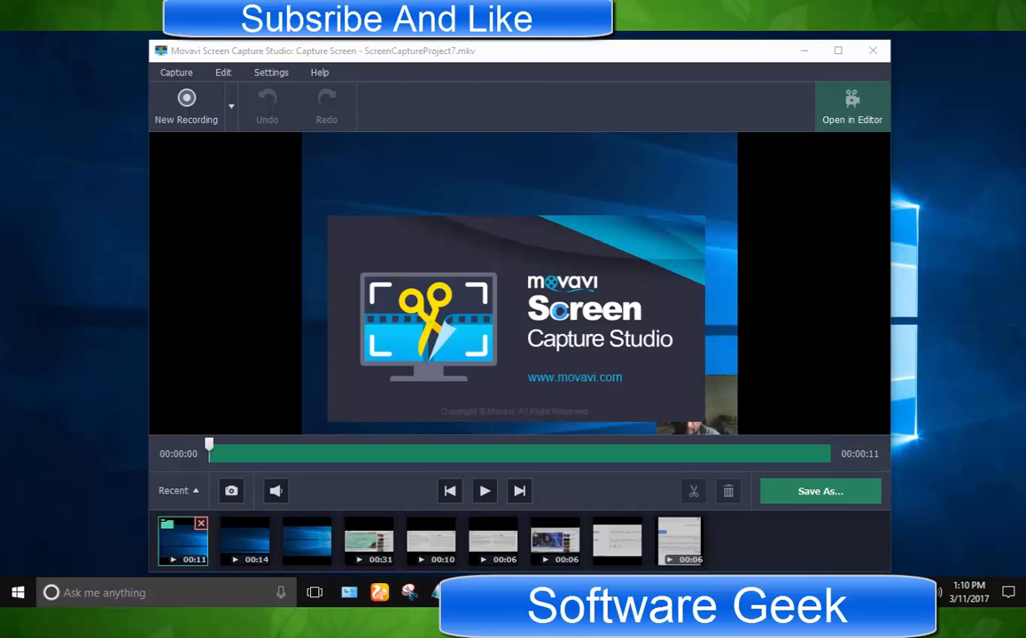
Launch VideoCapture from the Movavi Screen Capture Studio 8 folder in Program Files (x86).
{"action": "left_click", "coordinate": [852, 106]}
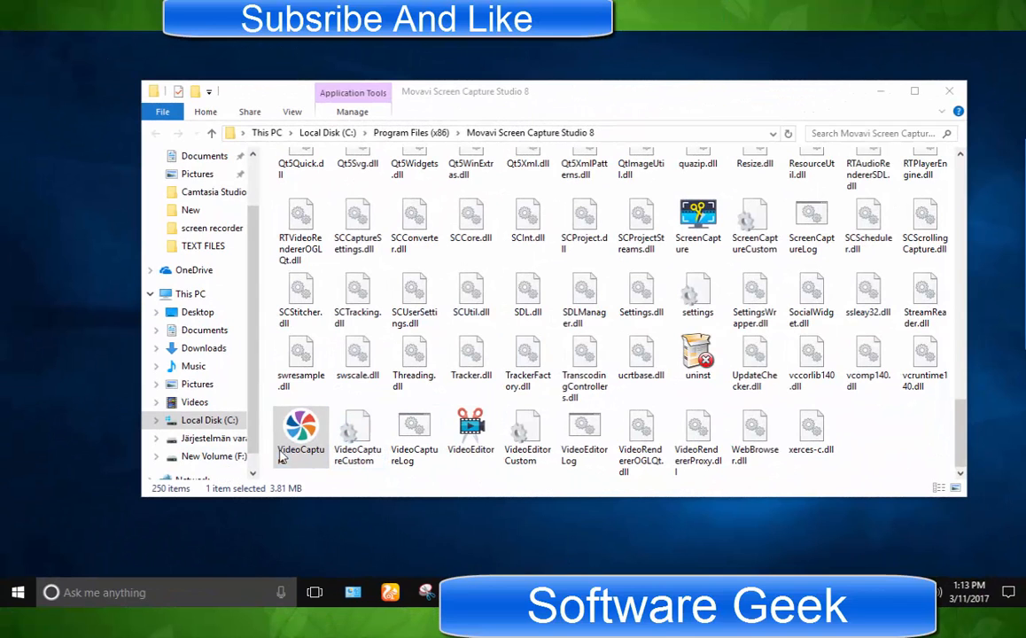
{"action": "double_click", "coordinate": [300, 429]}
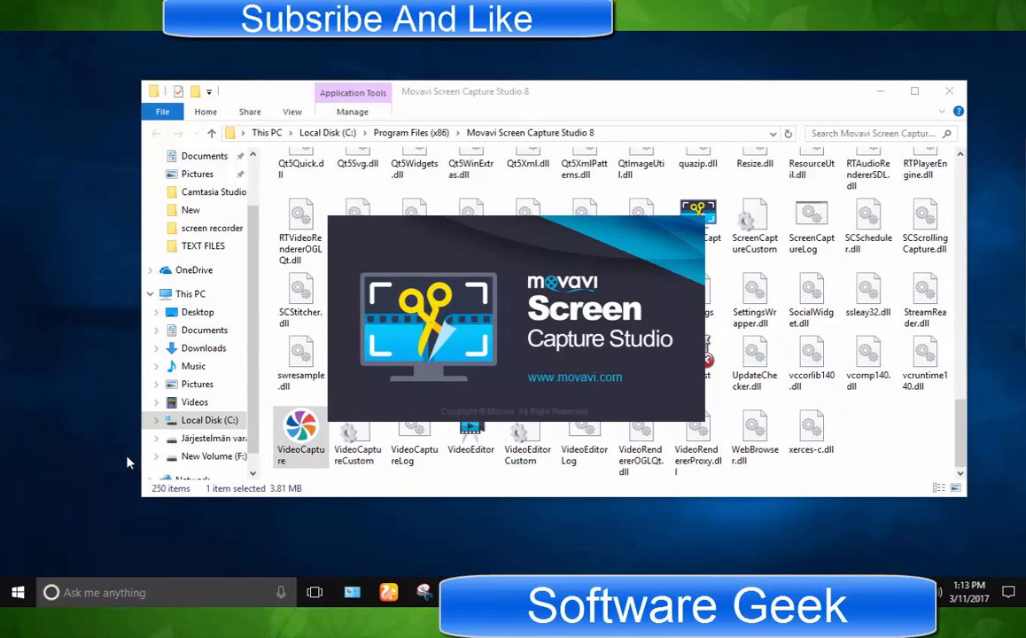